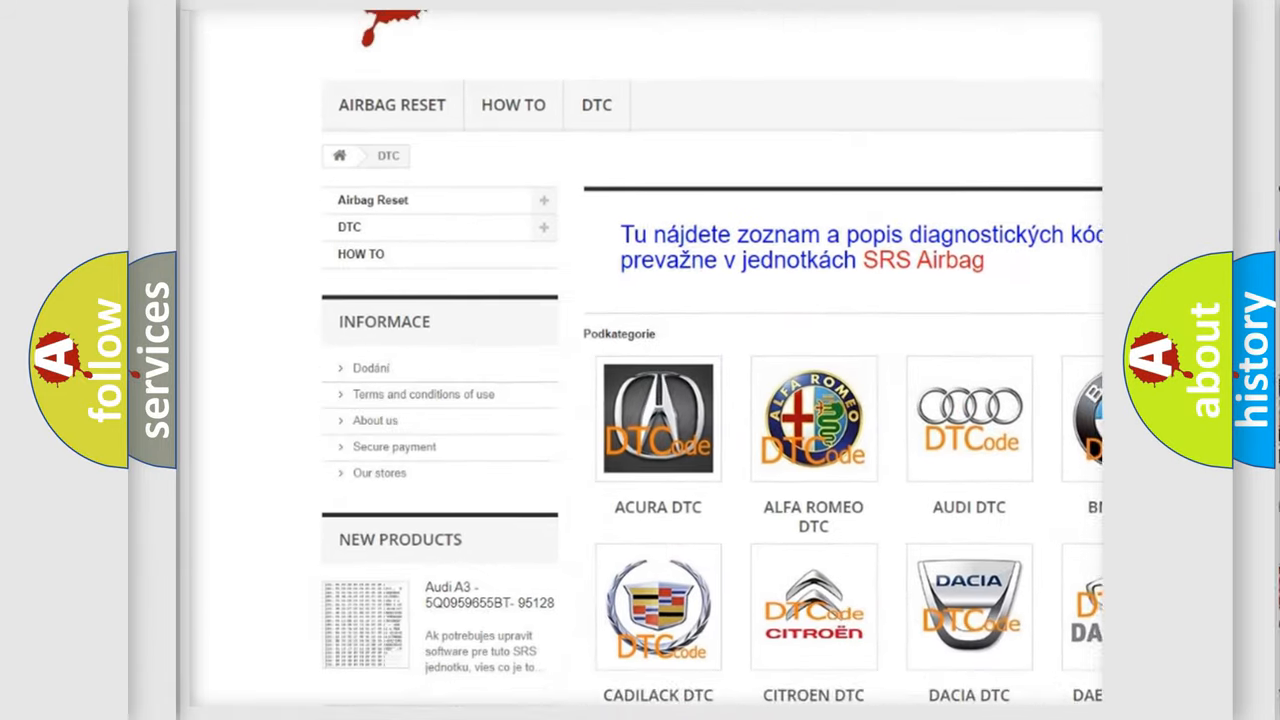
Step: Scroll down the DTC page and select the AUDI DTC logo
scroll("down", 3)
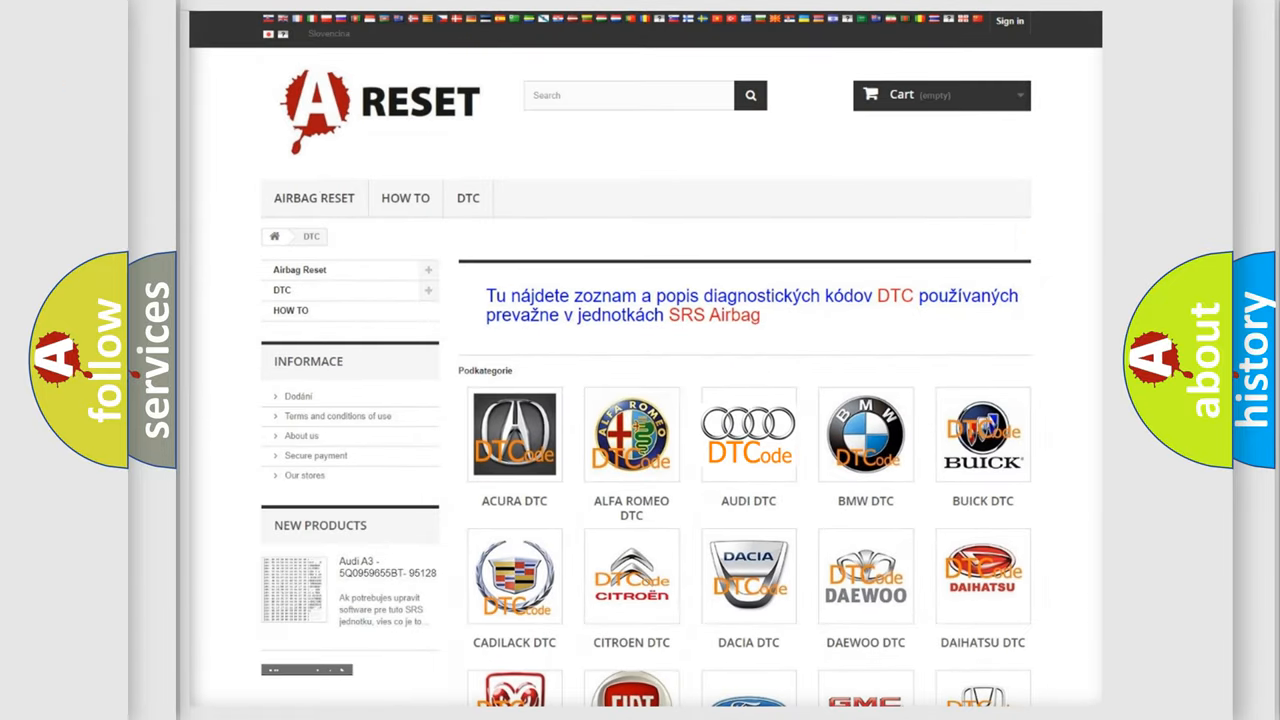
left_click(748, 434)
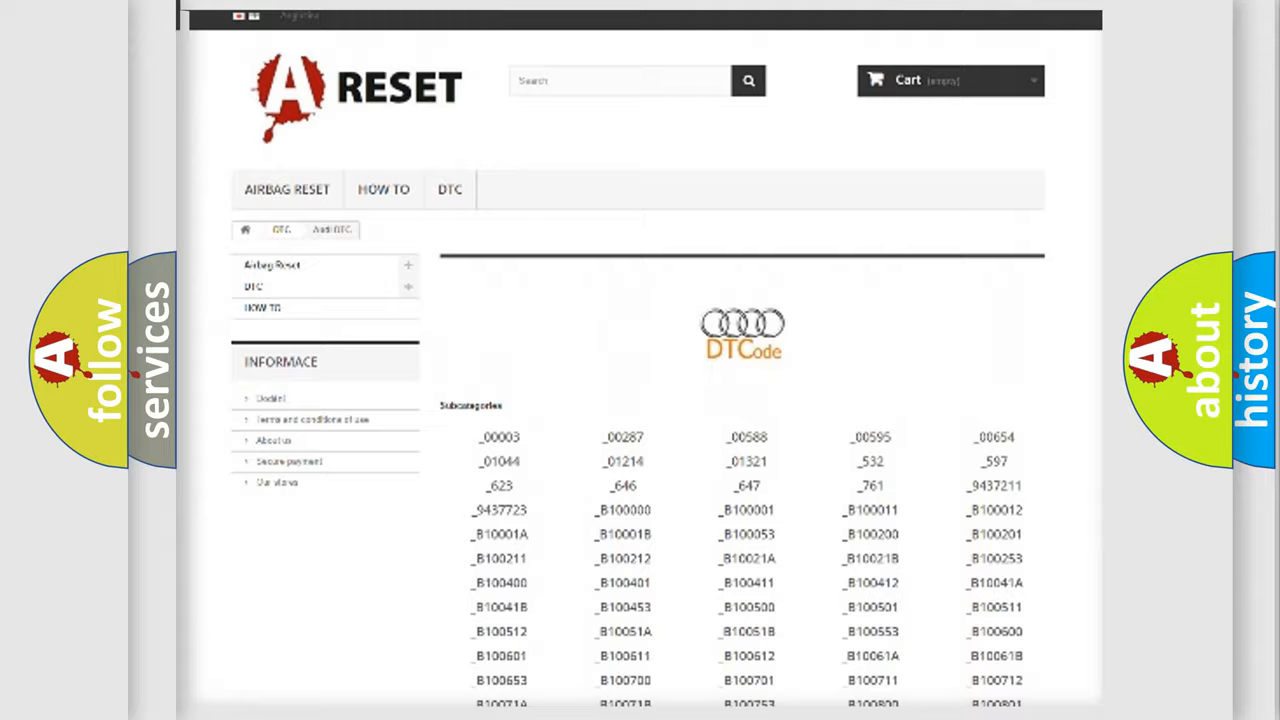